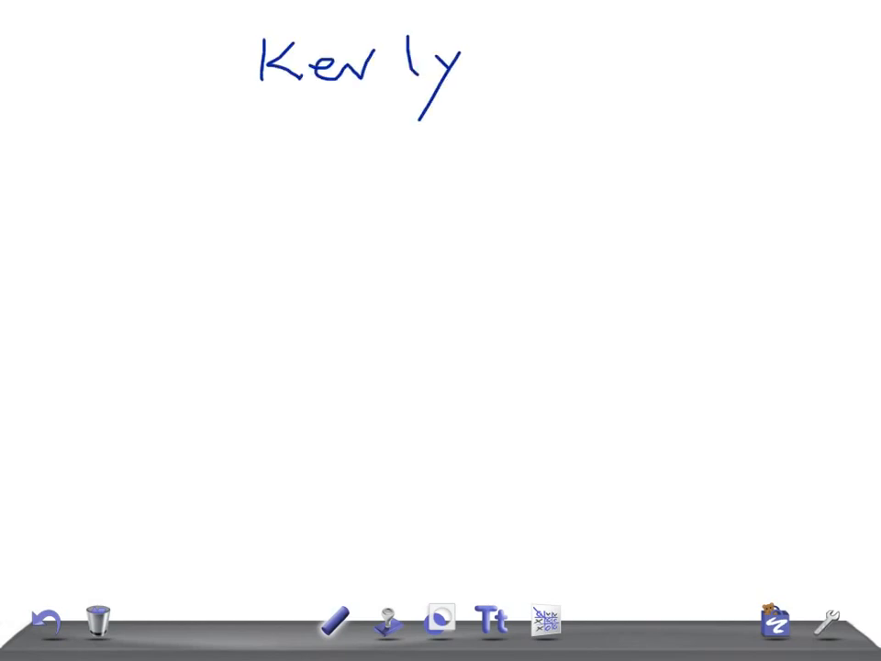
Finish handwriting the title 'Kerley Lines' across the top of the whiteboard
left_click_drag(422, 50, 413, 138)
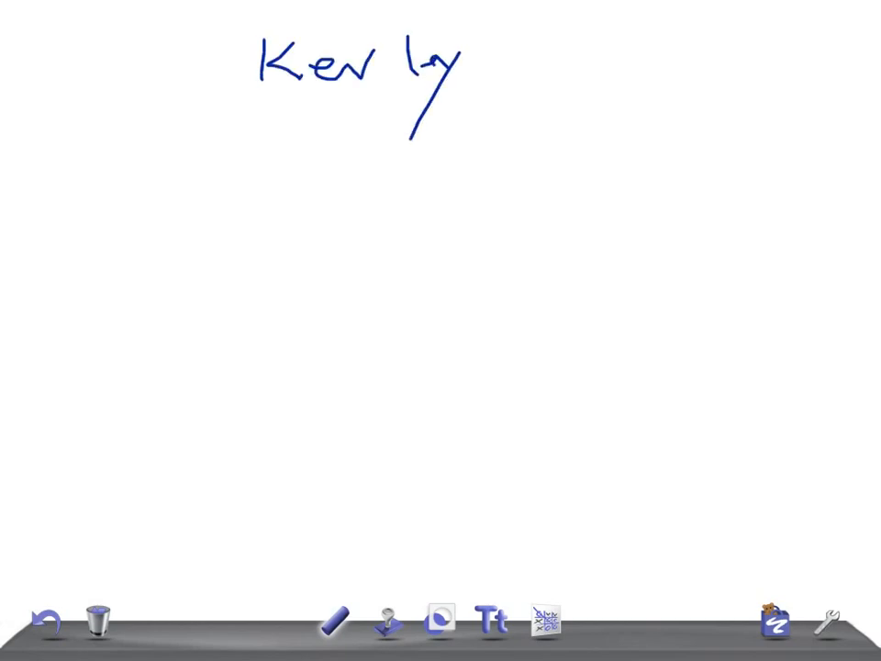
left_click_drag(500, 60, 661, 64)
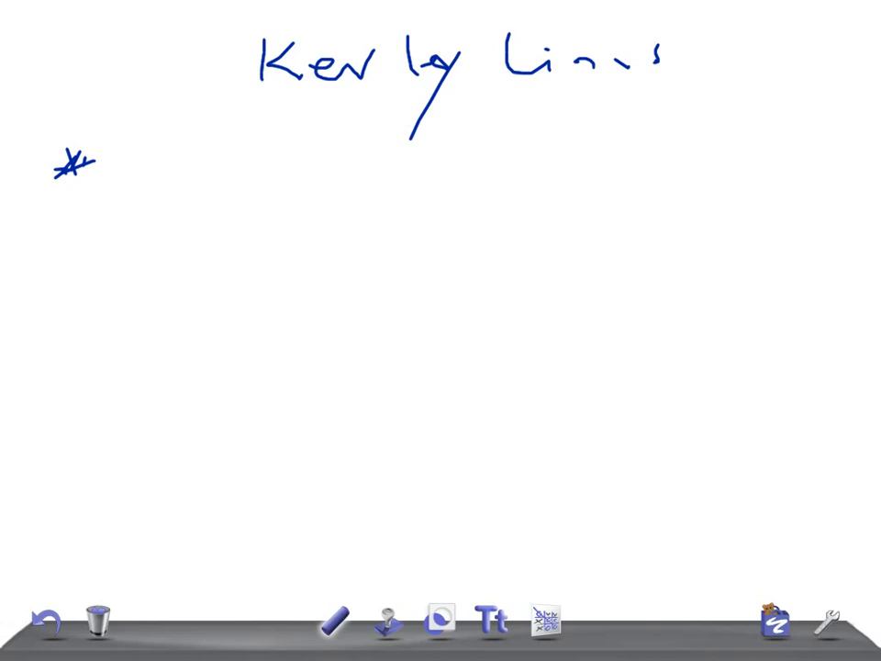
Handwrite bullets MS, LVF and pneumoconiosis under the title
left_click_drag(137, 151, 225, 166)
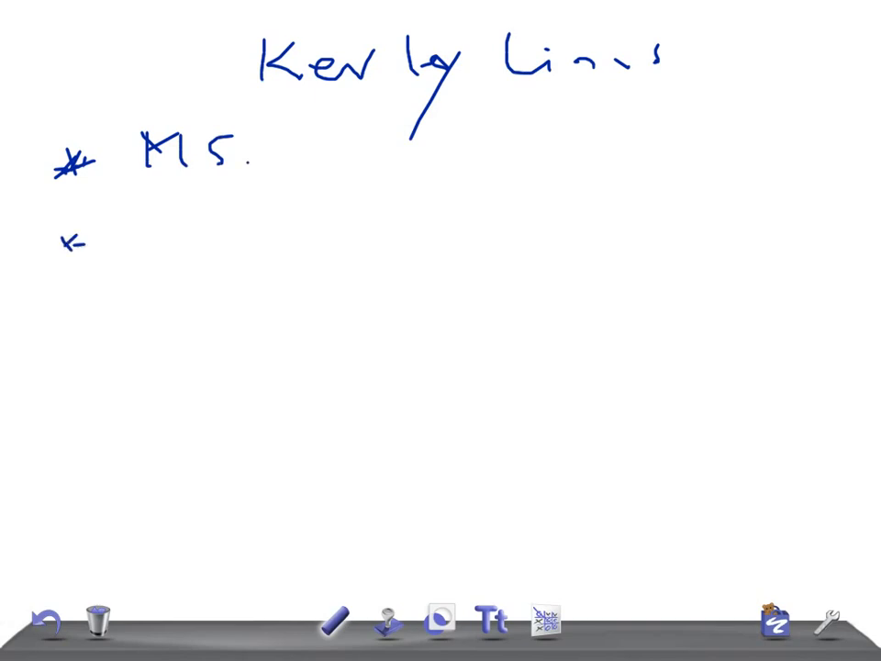
left_click_drag(120, 229, 234, 230)
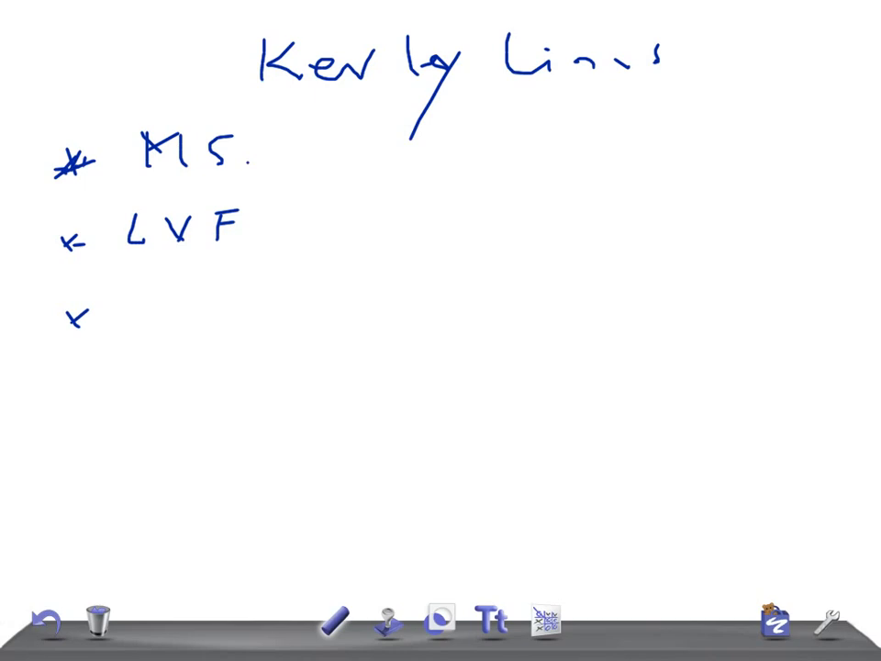
left_click_drag(133, 276, 247, 317)
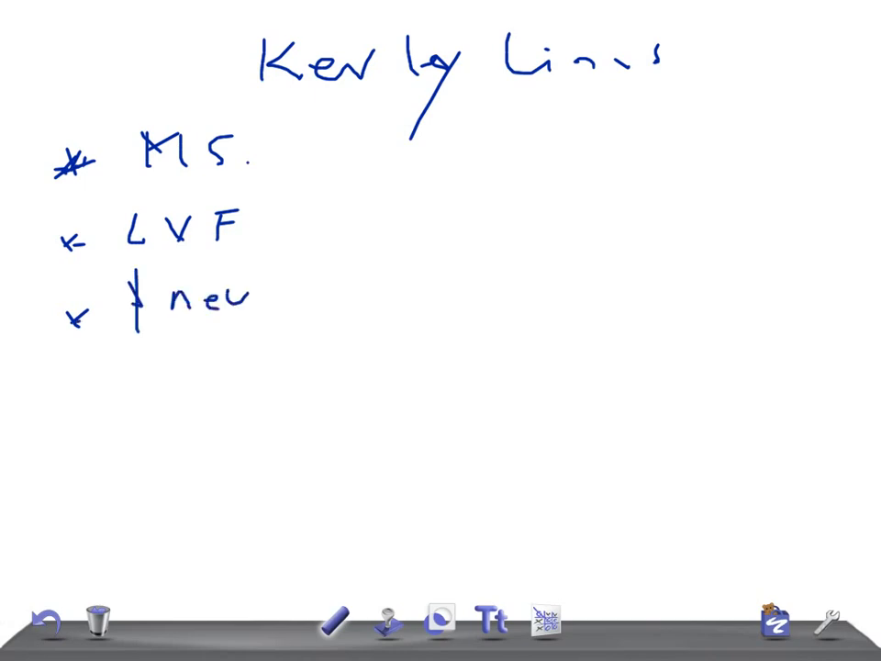
left_click_drag(238, 299, 377, 303)
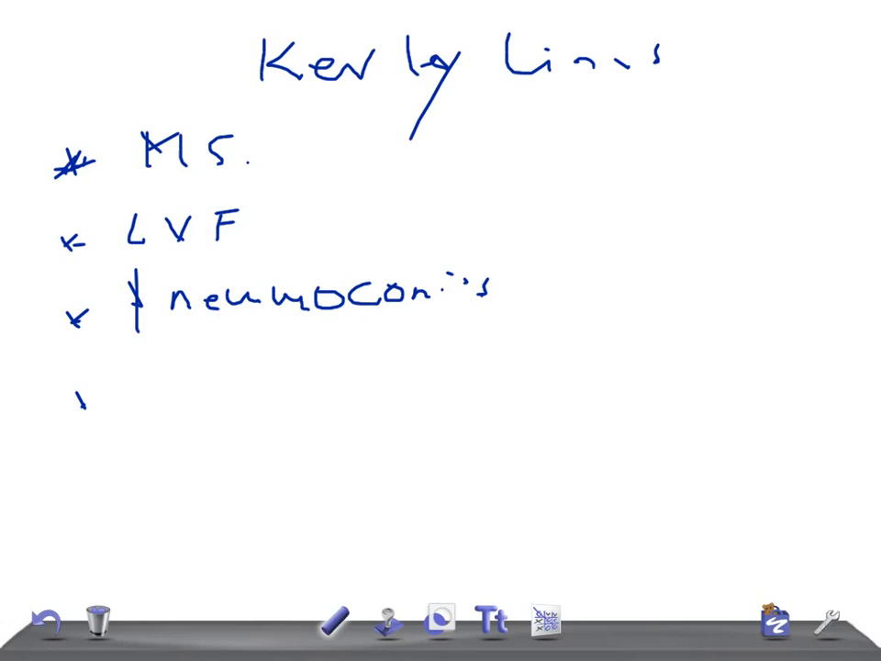
Handwrite 'lymphangitic carcinomatosis' as the fourth bullet and mark a fifth bullet
left_click_drag(138, 362, 152, 399)
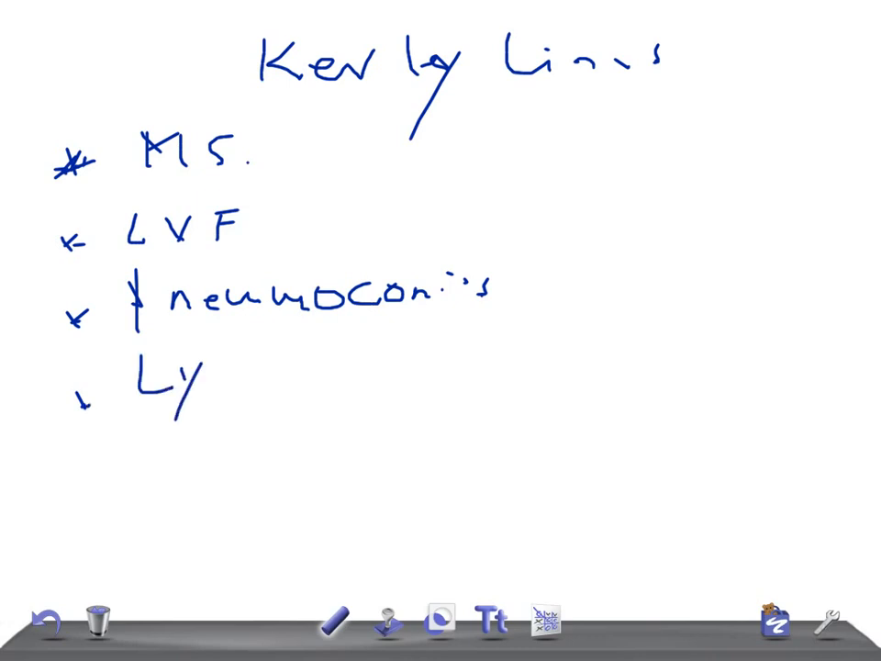
left_click_drag(184, 386, 339, 371)
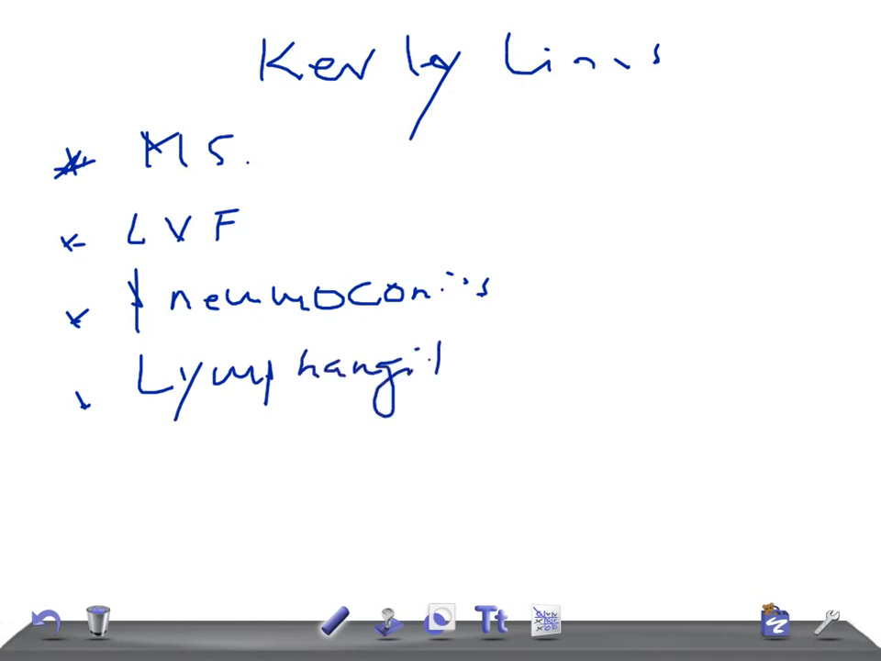
left_click_drag(431, 368, 587, 367)
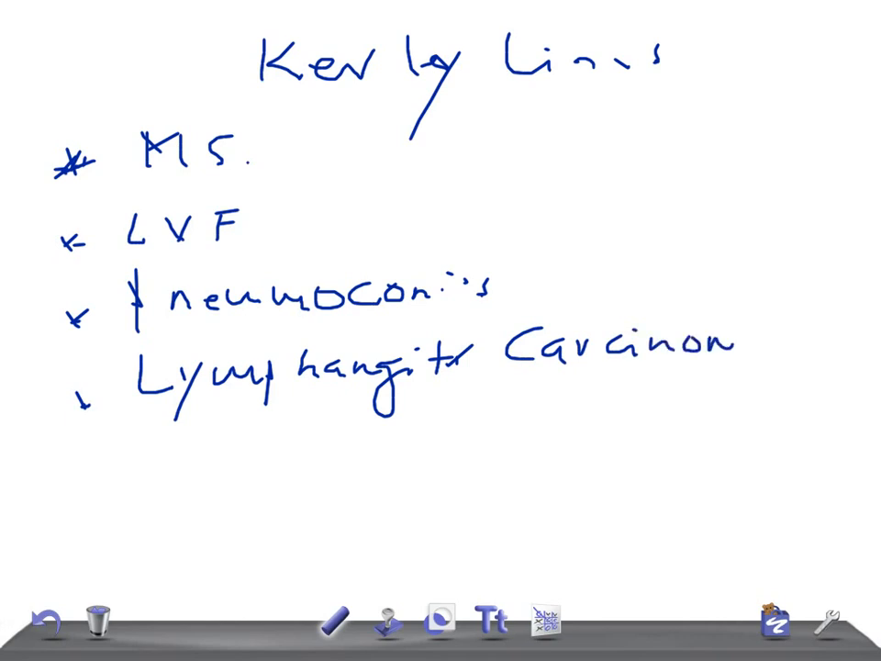
left_click_drag(716, 358, 826, 358)
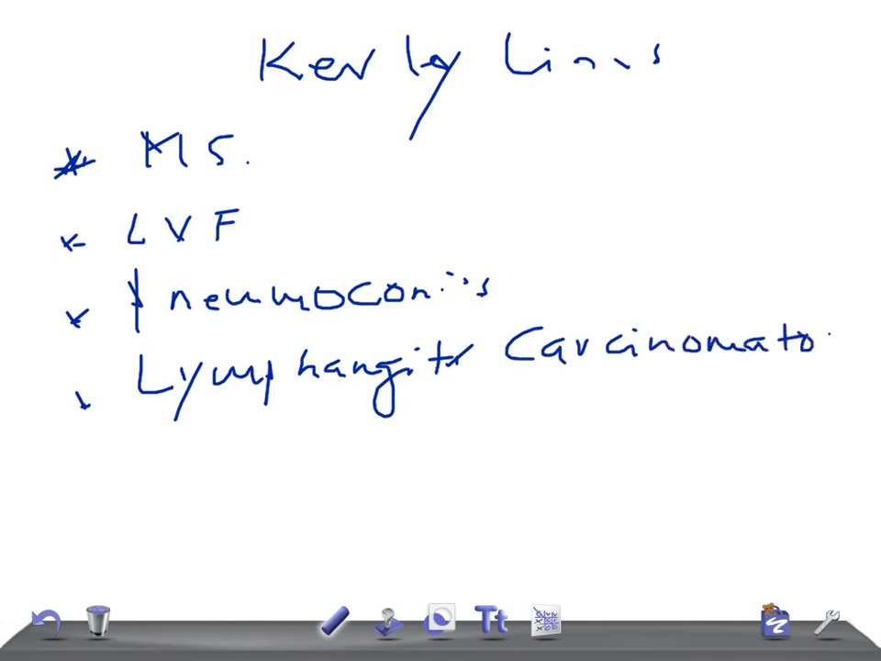
type("sis")
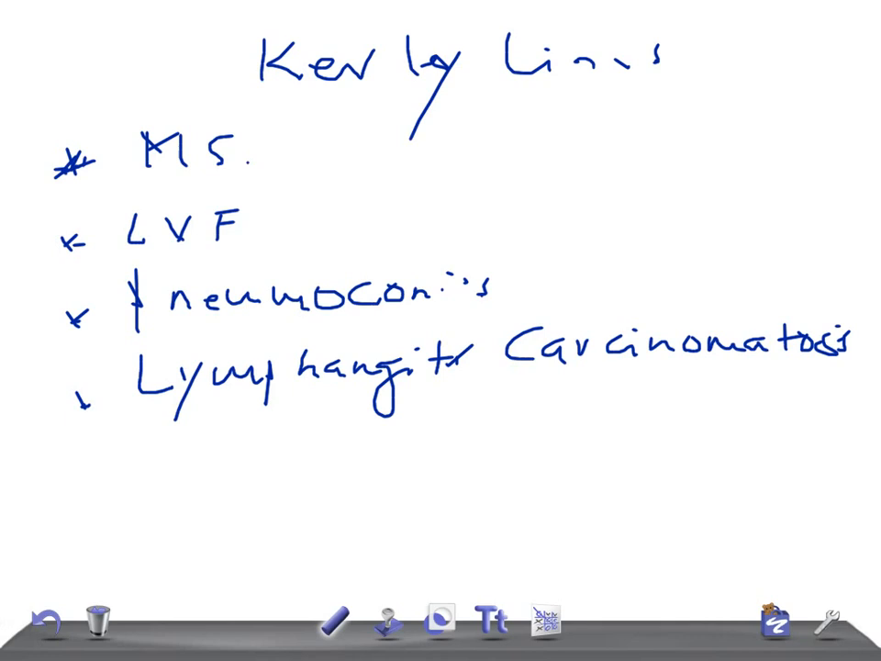
left_click(78, 472)
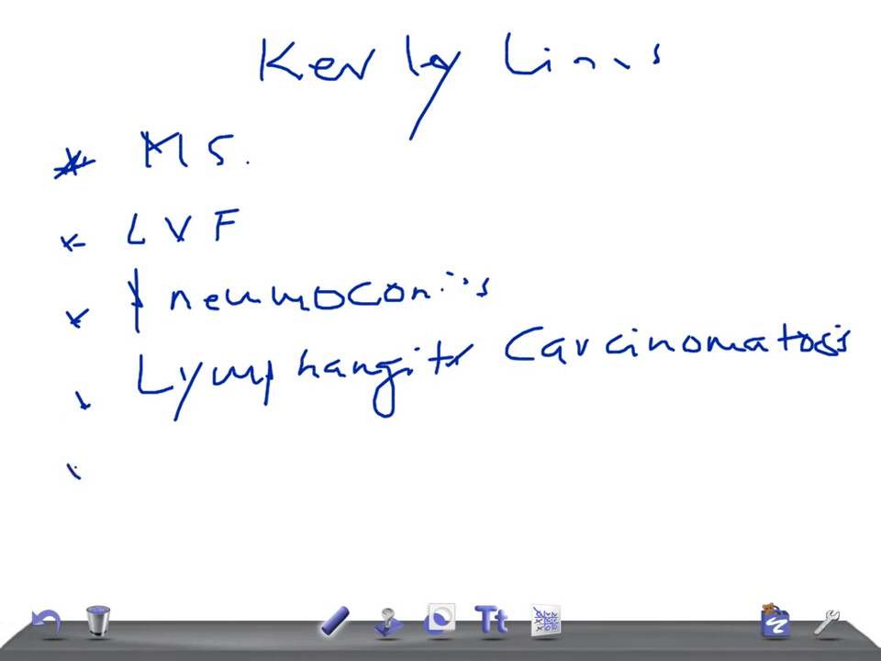
Handwrite 'IF, SC, ACC' beside the fifth bullet
type("IF, SC, AC")
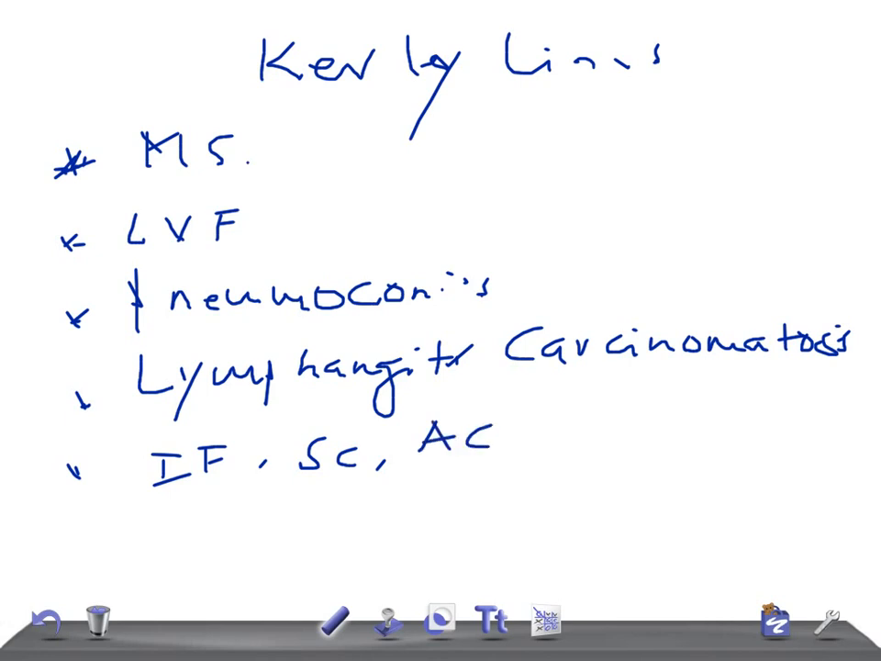
left_click_drag(514, 431, 495, 454)
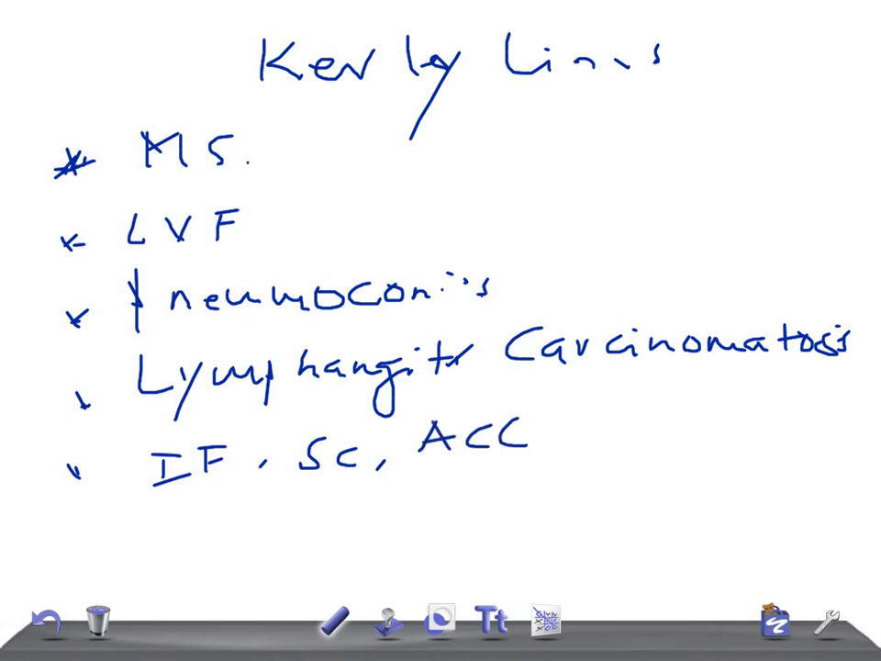